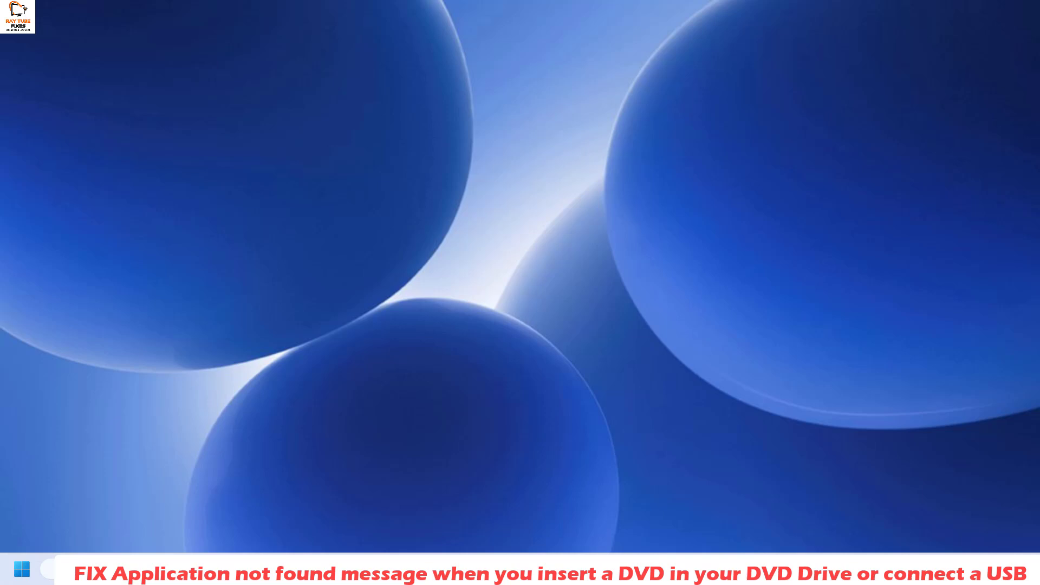
pyautogui.moveTo(694, 292)
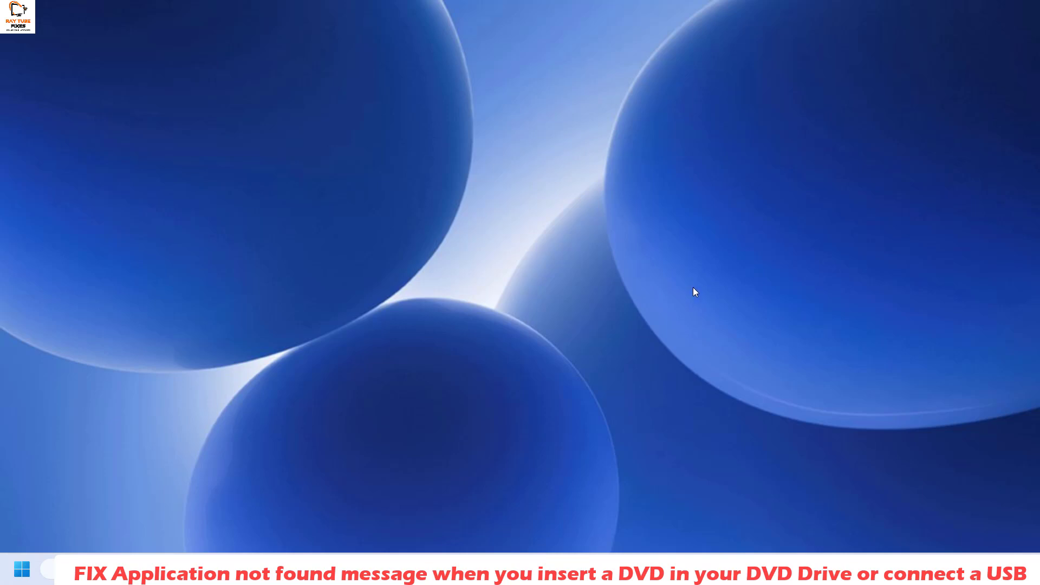
pyautogui.moveTo(685, 287)
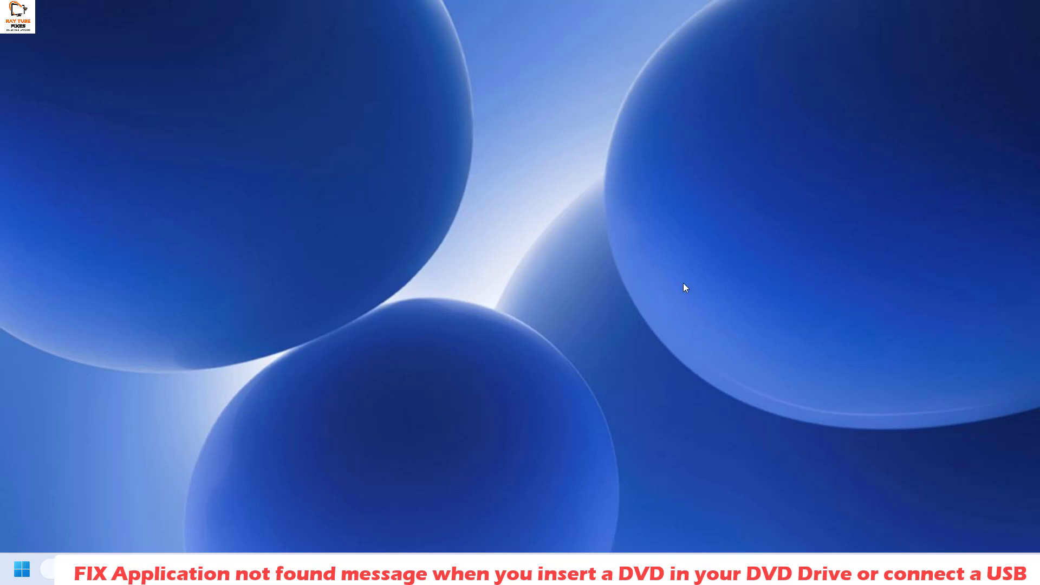
pyautogui.moveTo(37, 572)
pyautogui.write('re')
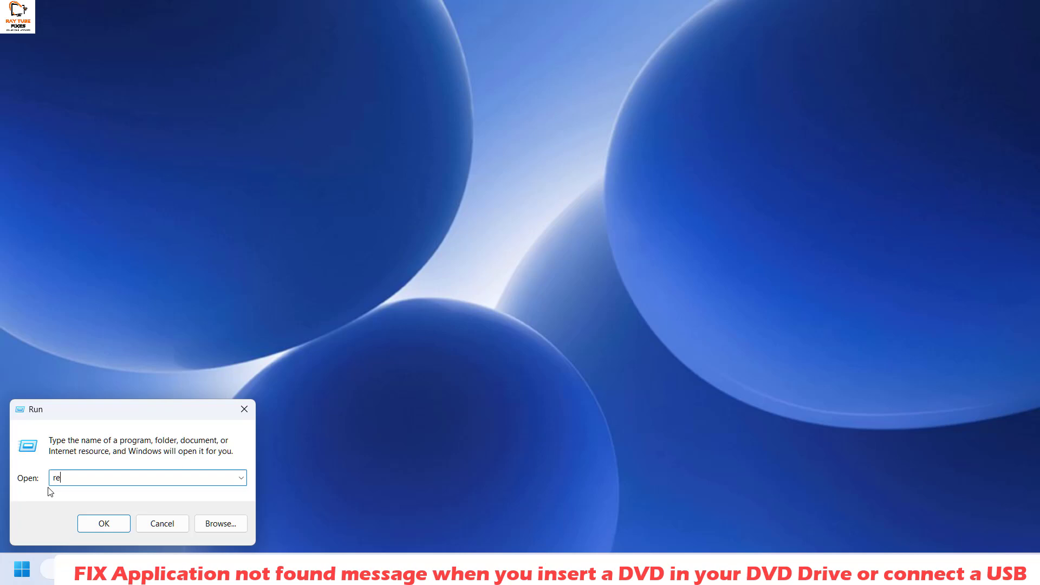
# Run the regedit command to launch Registry Editor at HKEY_CURRENT_USER.
pyautogui.write('ge')
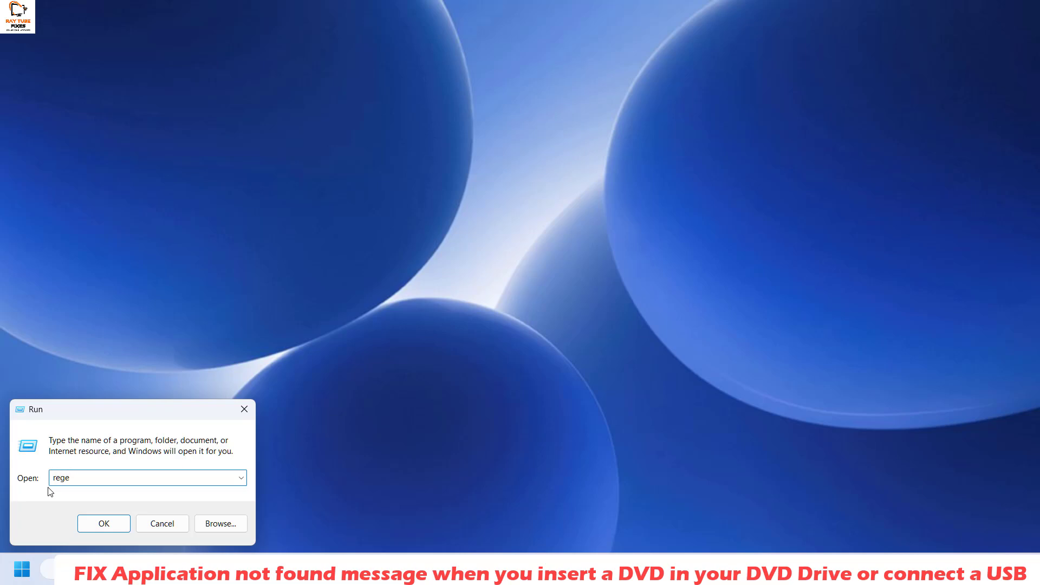
pyautogui.click(103, 522)
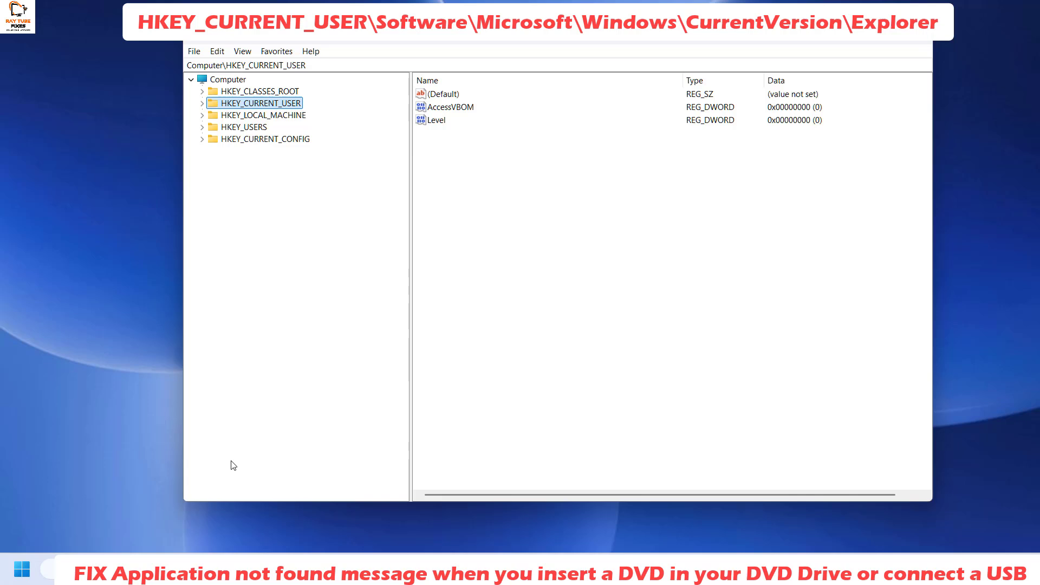
pyautogui.moveTo(270, 164)
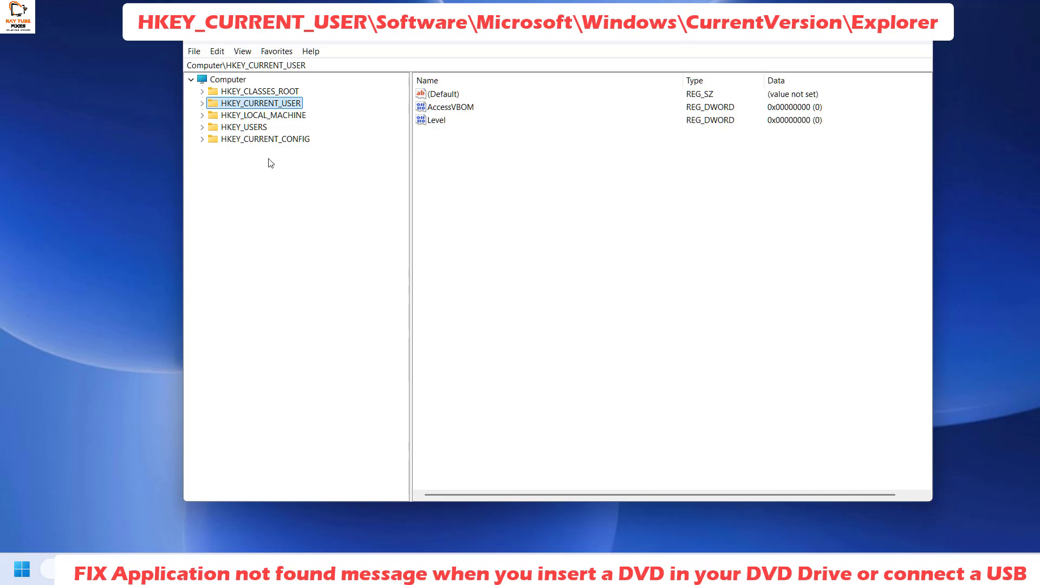
# Expand and collapse HKEY_CURRENT_USER in the tree before maximizing the window.
pyautogui.click(201, 103)
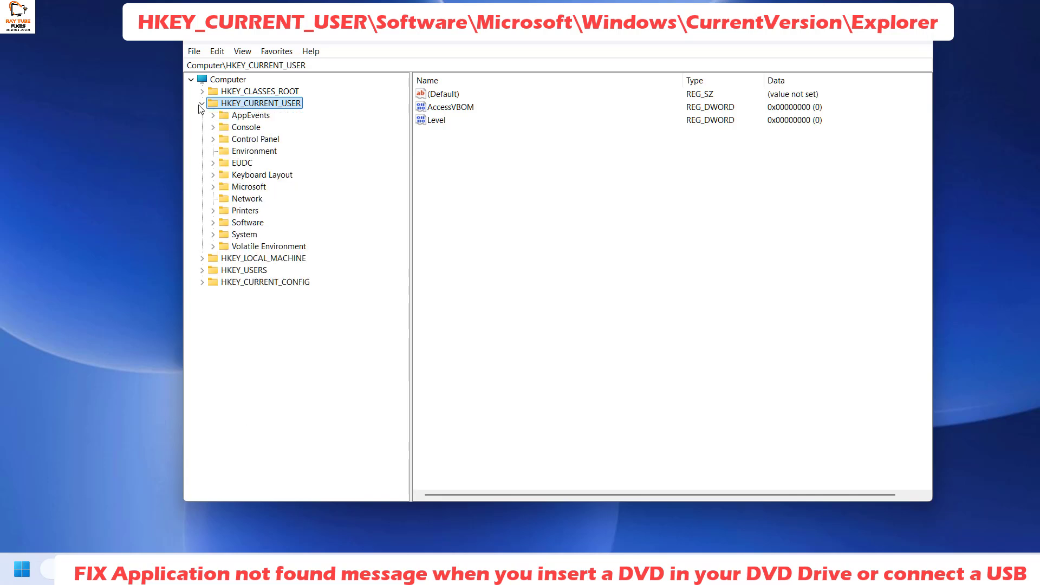
pyautogui.click(202, 103)
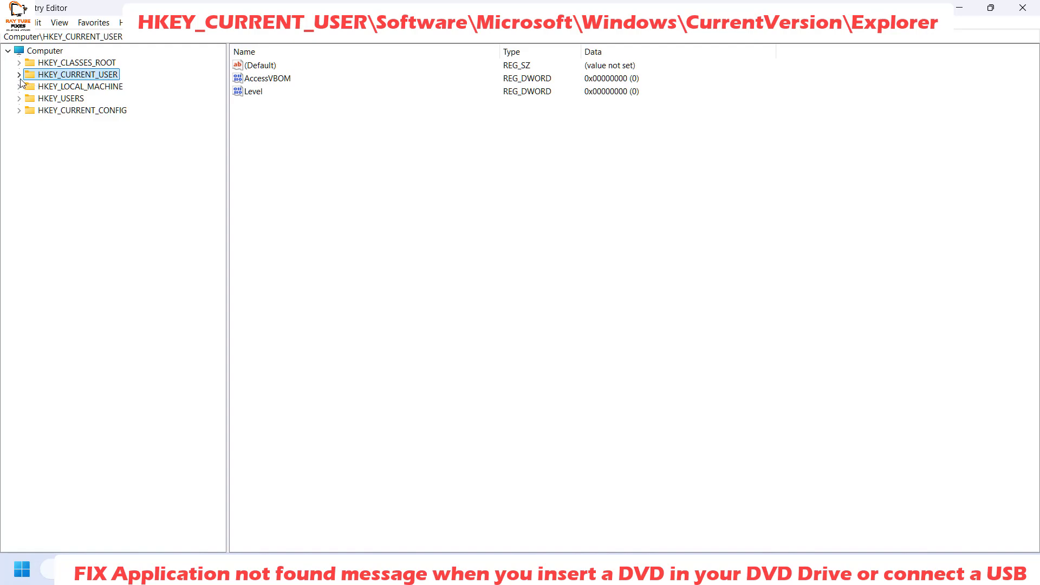
# Navigate HKEY_CURRENT_USER > Software > Microsoft > Windows > CurrentVersion and select the Explorer key.
pyautogui.click(19, 75)
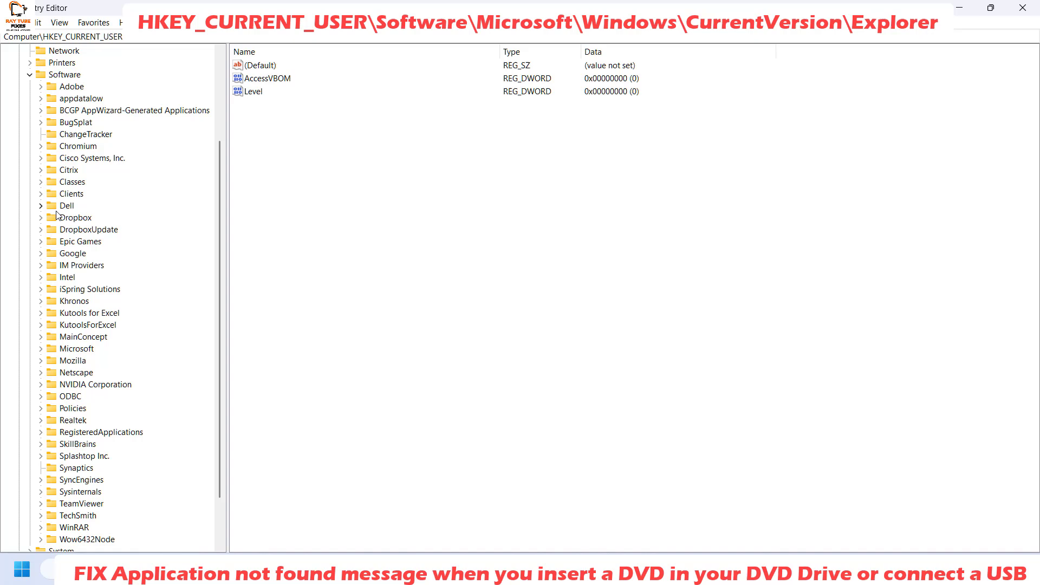
pyautogui.click(77, 217)
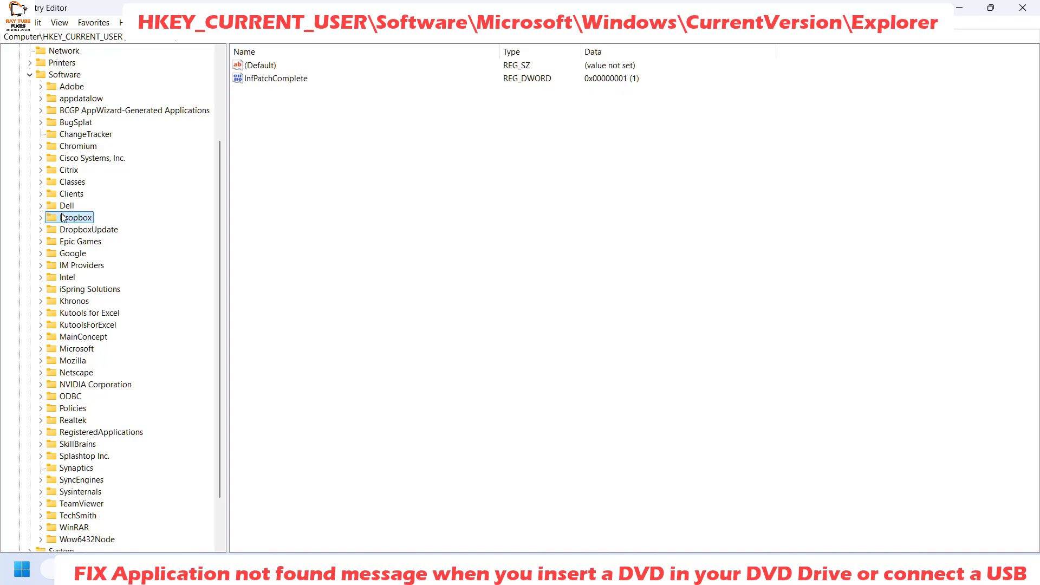
pyautogui.click(78, 348)
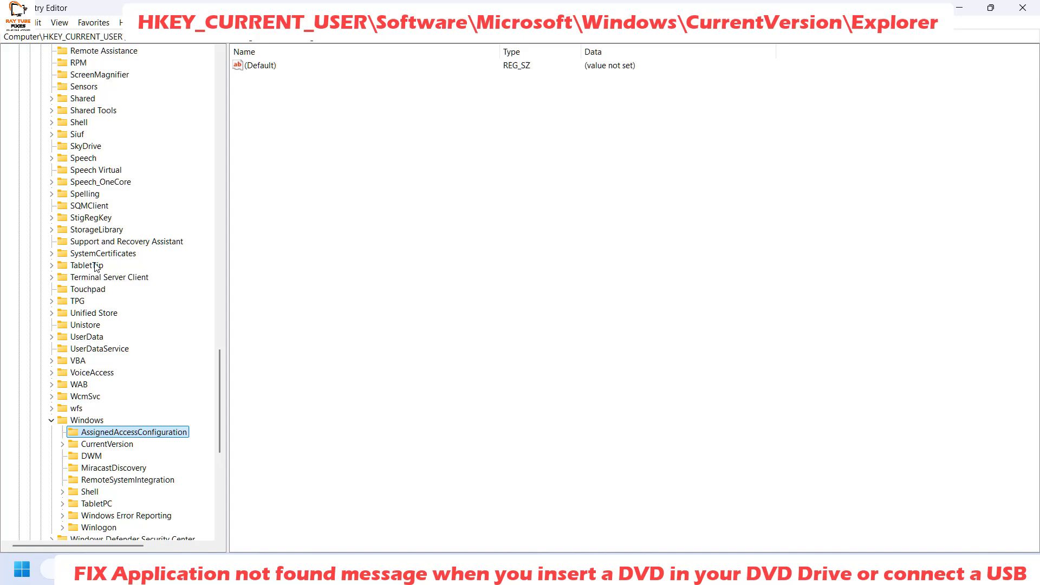
pyautogui.click(107, 444)
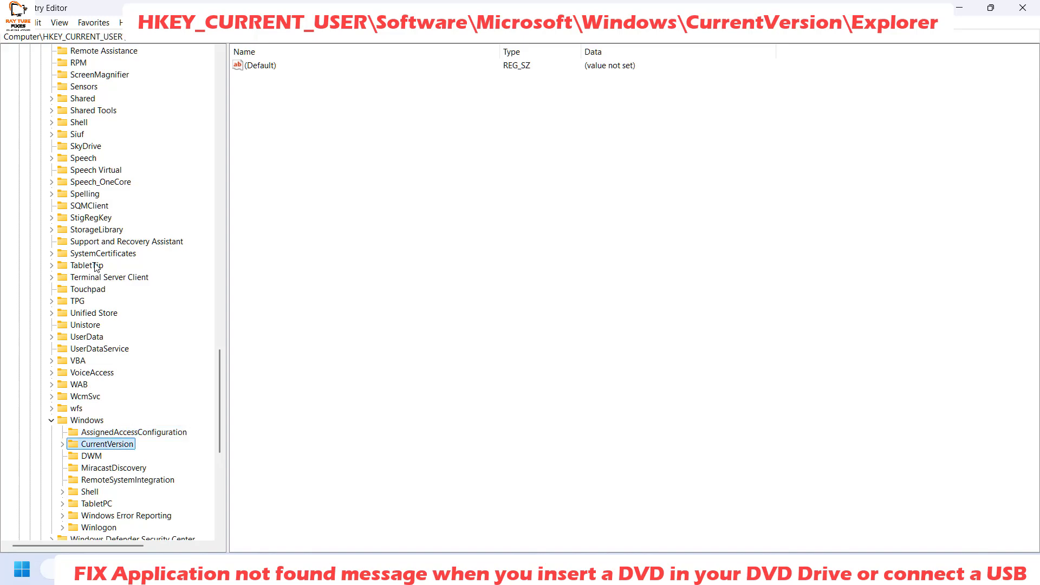
pyautogui.click(62, 444)
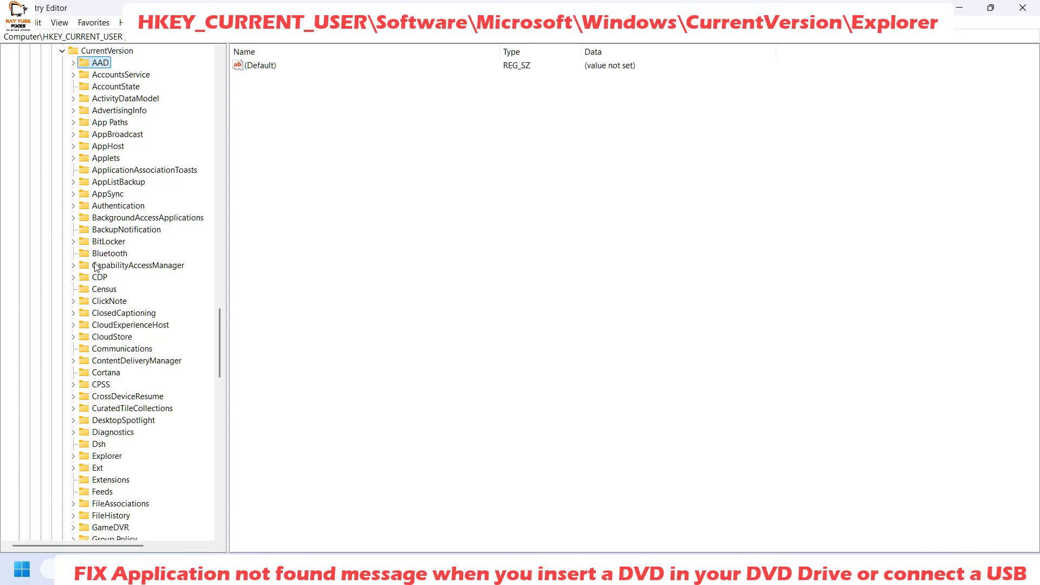
pyautogui.click(106, 456)
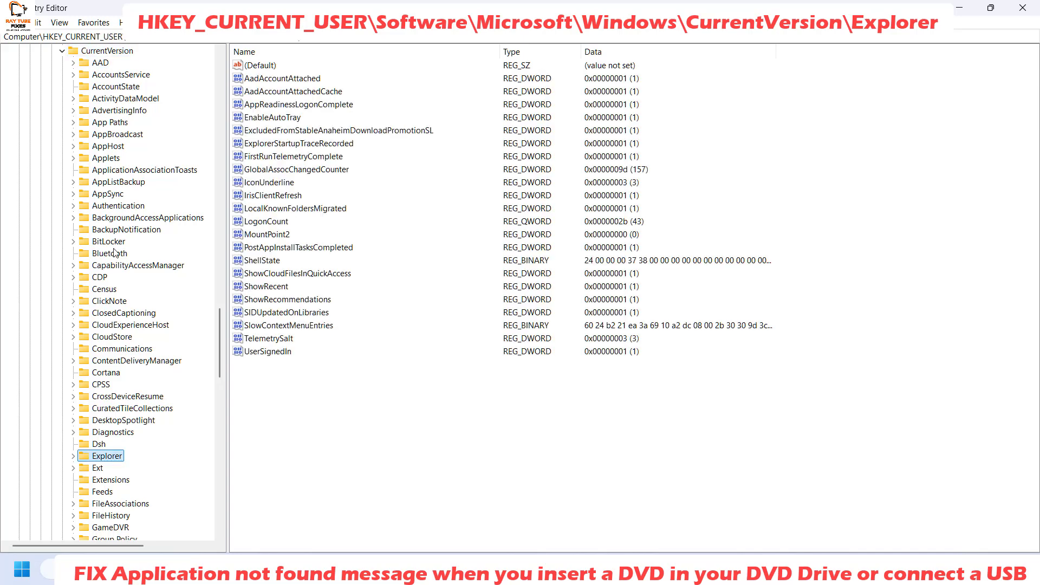
pyautogui.moveTo(573, 255)
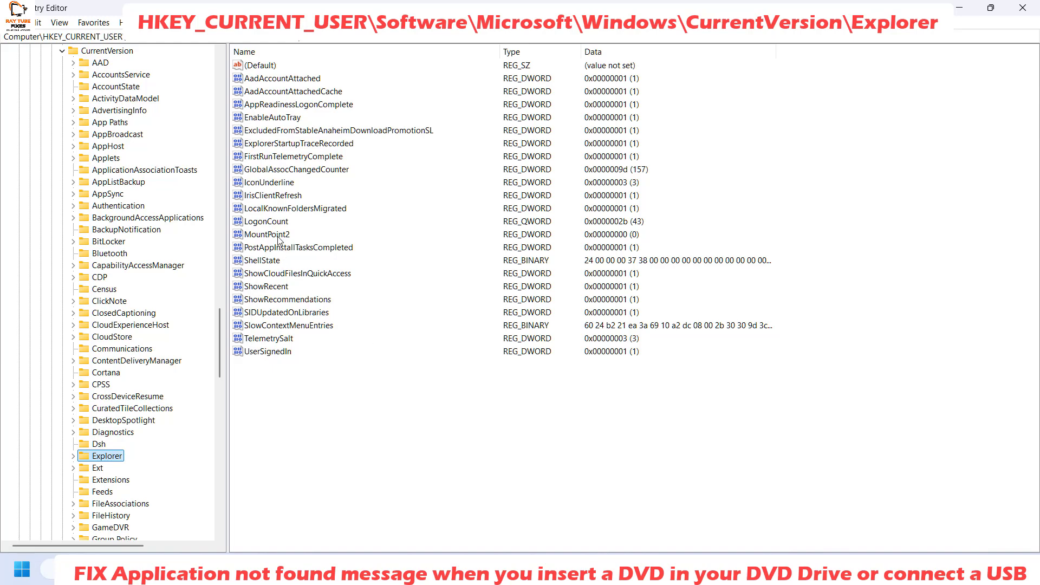
# Select the MountPoint2 value in Explorer and bring up its Delete option.
pyautogui.click(267, 234)
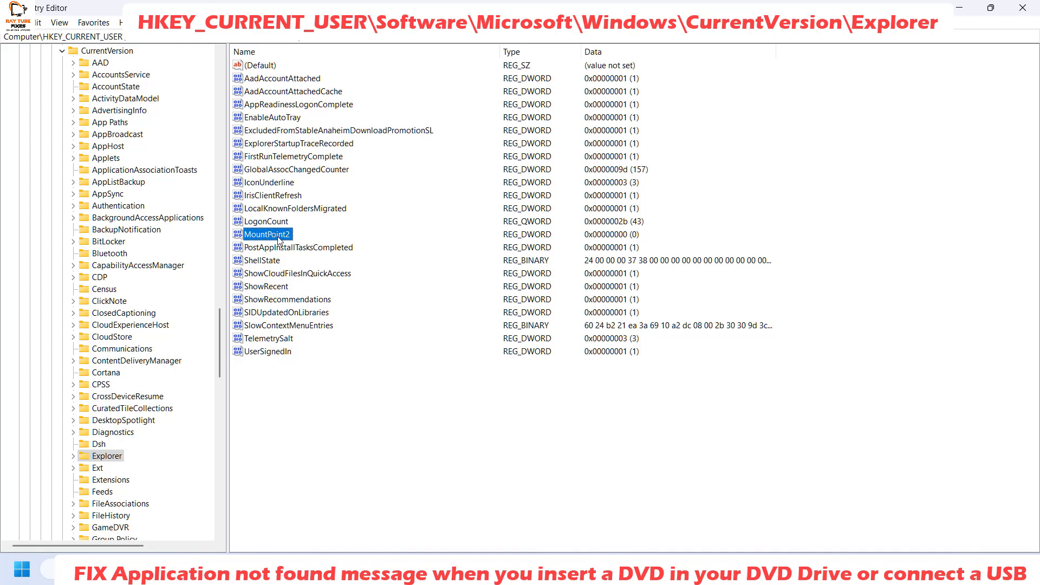
pyautogui.rightClick(265, 234)
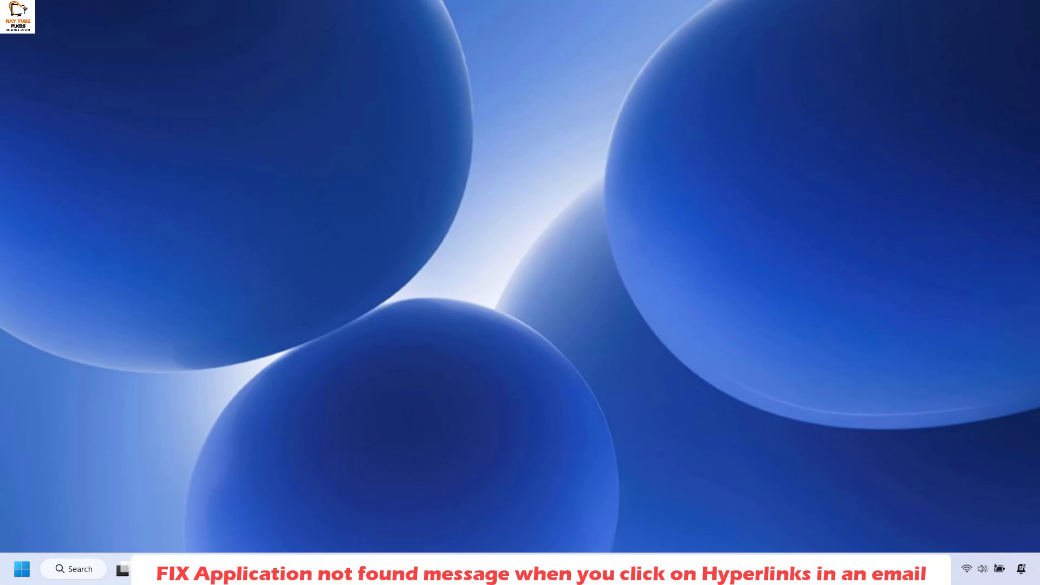
# Search the taskbar for 'notepad' to launch a blank Notepad document.
pyautogui.click(73, 569)
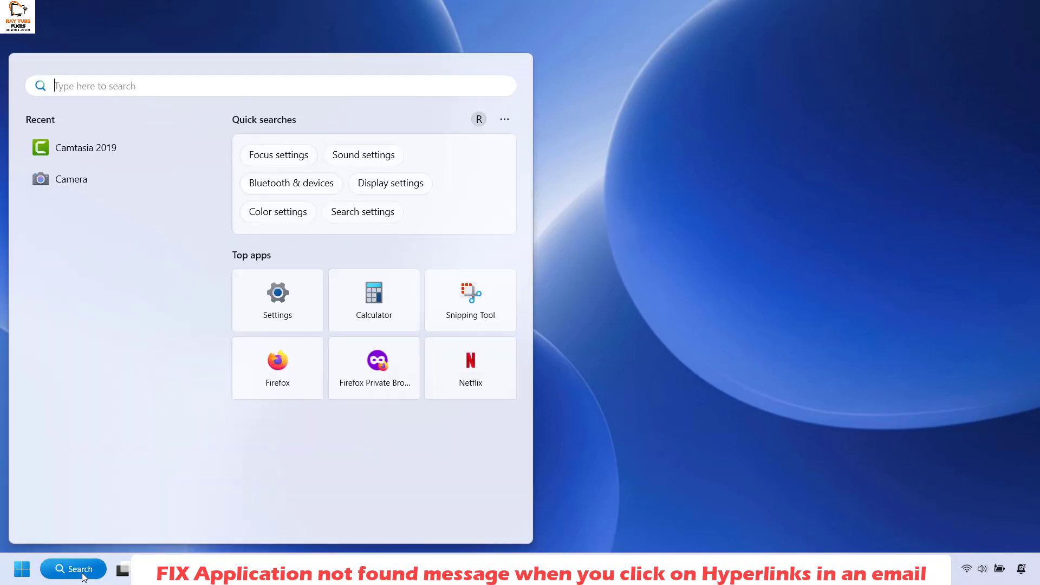
pyautogui.write('notepad')
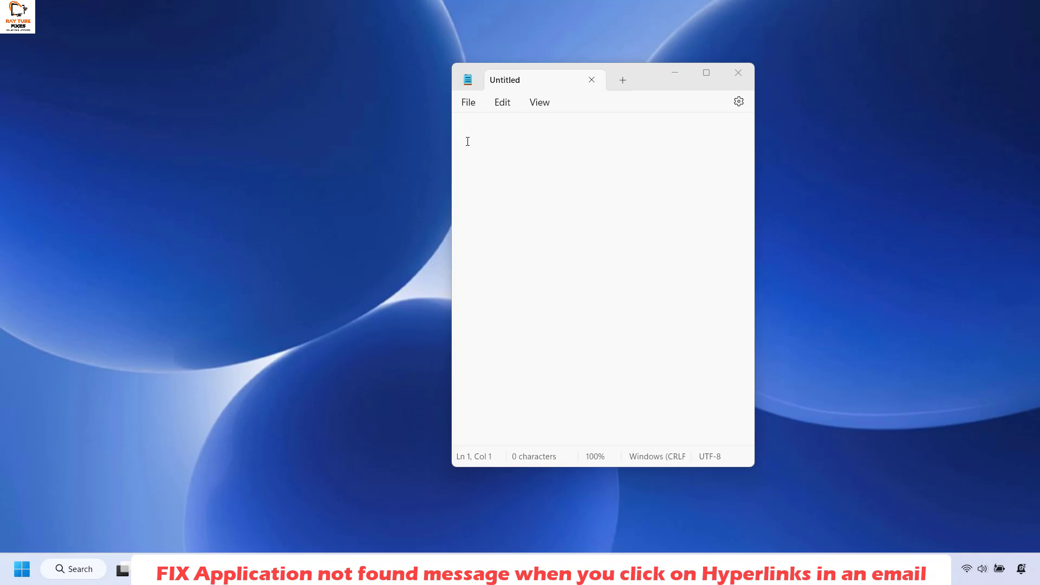
# Enter the three-line exefile open command registry script and select all of it for saving.
pyautogui.click(487, 141)
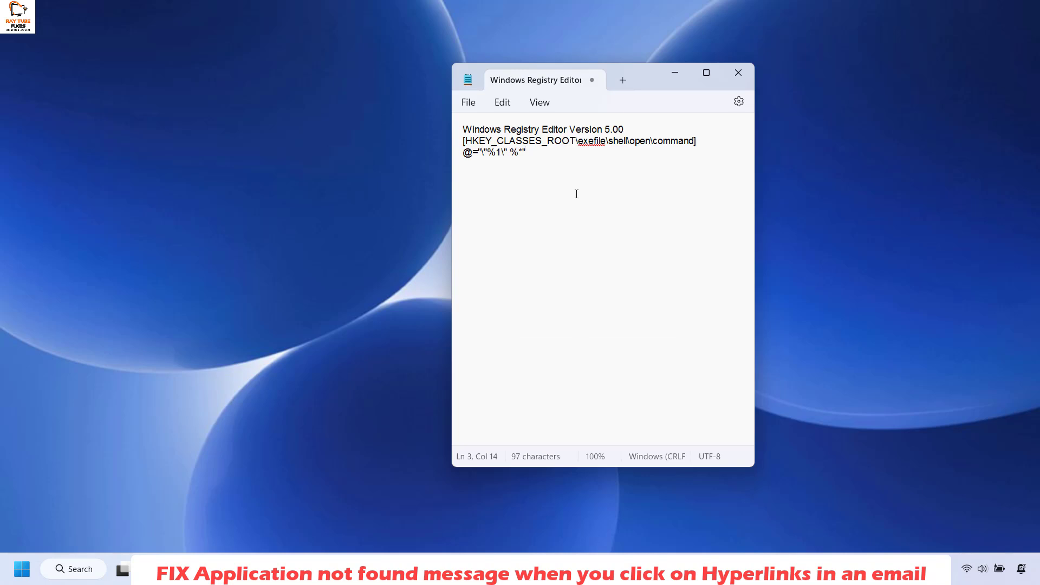
pyautogui.moveTo(534, 185)
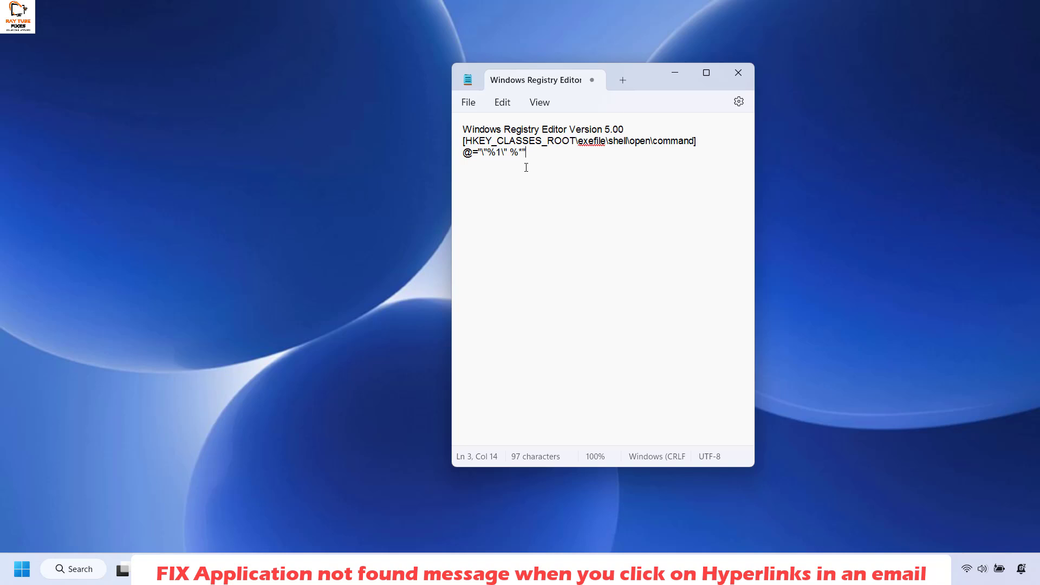
pyautogui.press('ctrl+a')
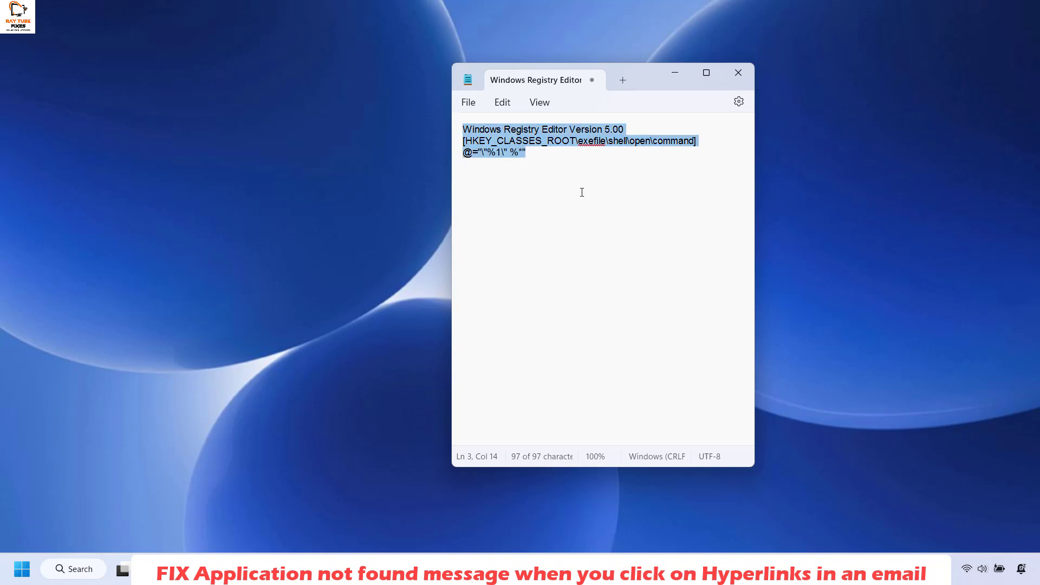
pyautogui.click(468, 102)
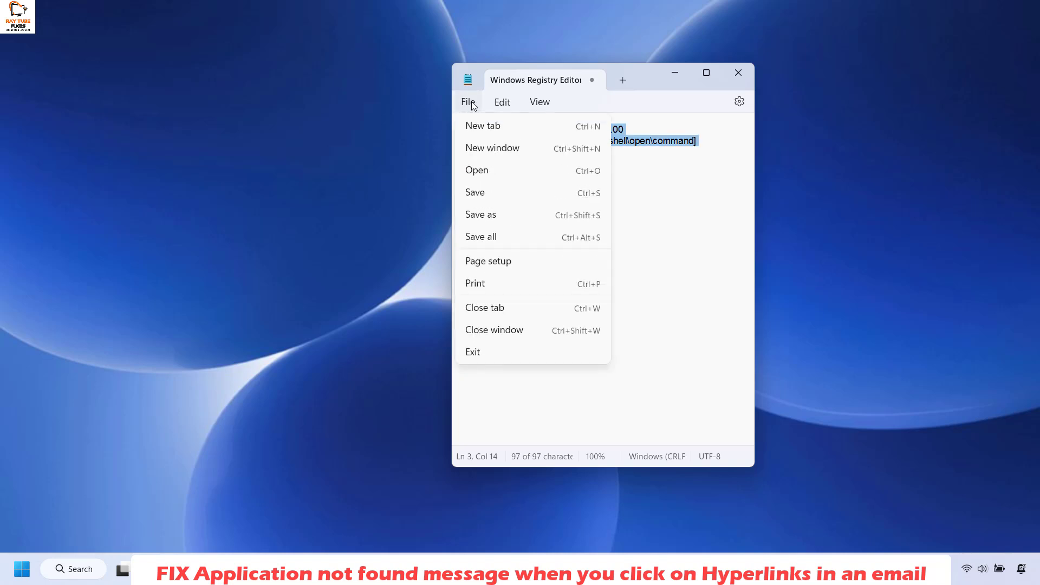
# Save the script to the Desktop as Regkey.reg via Save as.
pyautogui.click(480, 215)
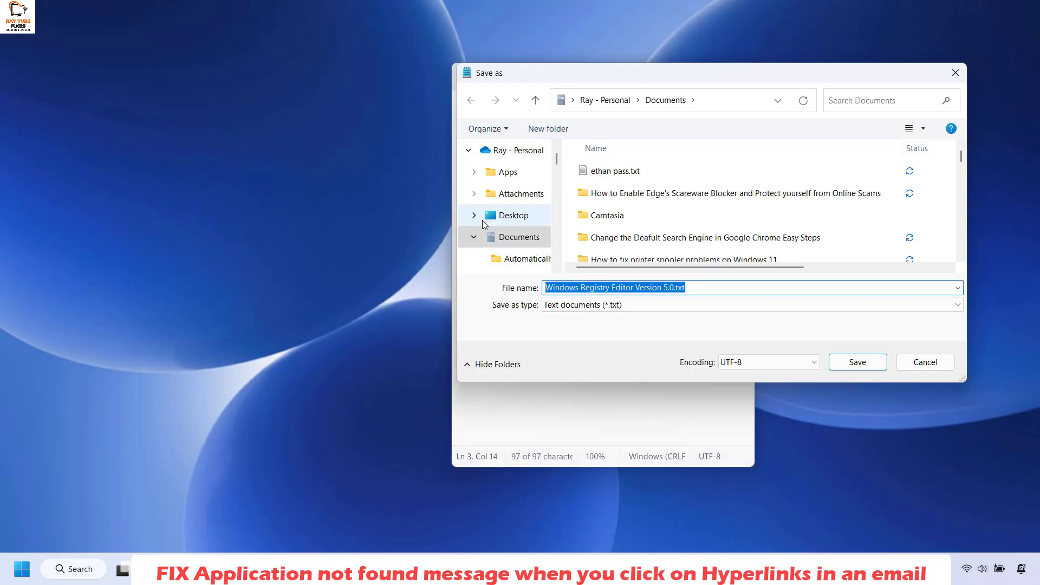
pyautogui.click(513, 214)
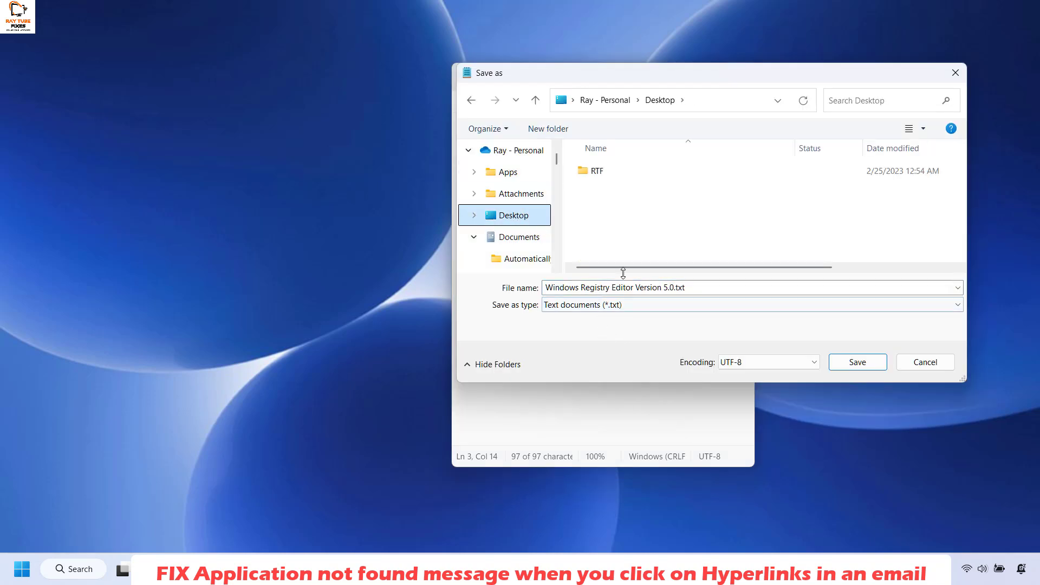
pyautogui.write('Regkey.reg')
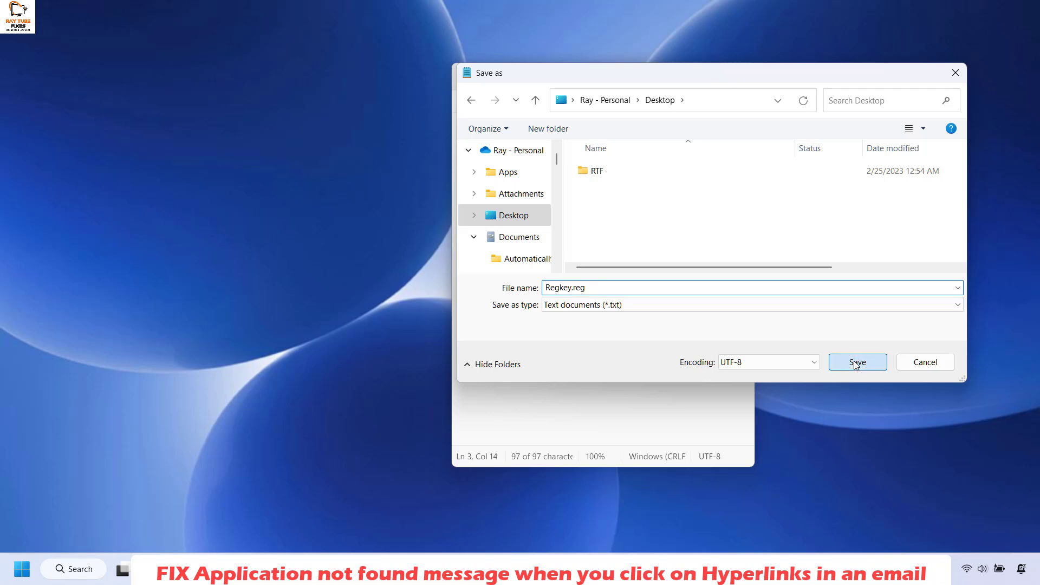
pyautogui.click(856, 362)
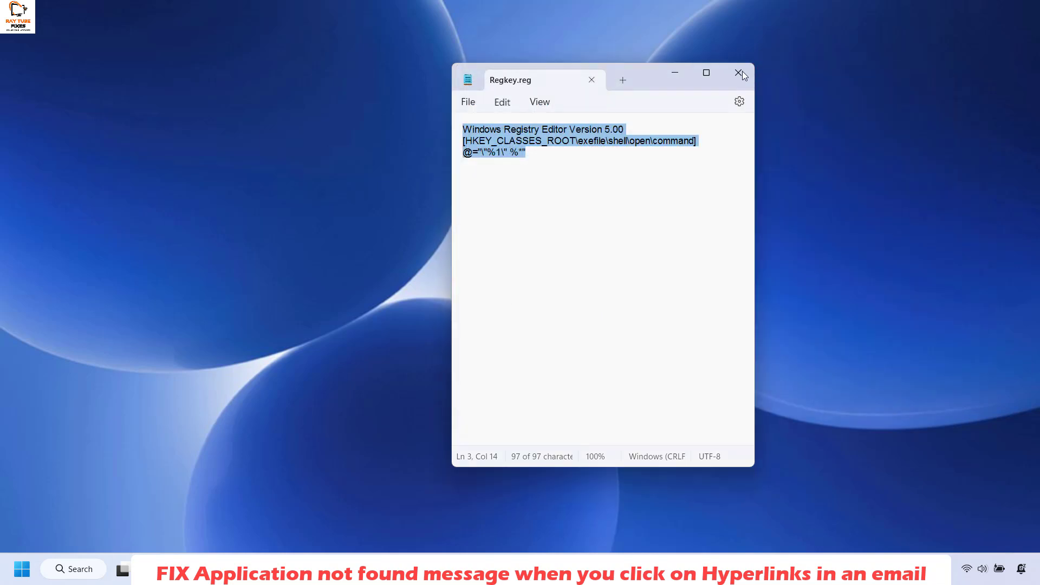
# Close the saved Regkey.reg Notepad window.
pyautogui.click(741, 73)
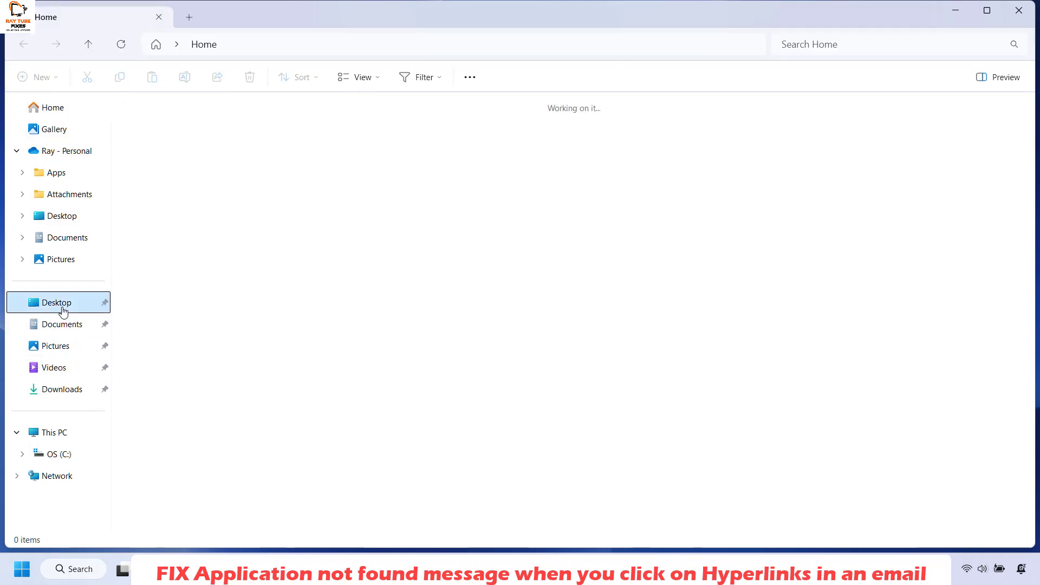
# Show the Desktop folder and select the Regkey.reg registration file.
pyautogui.click(59, 303)
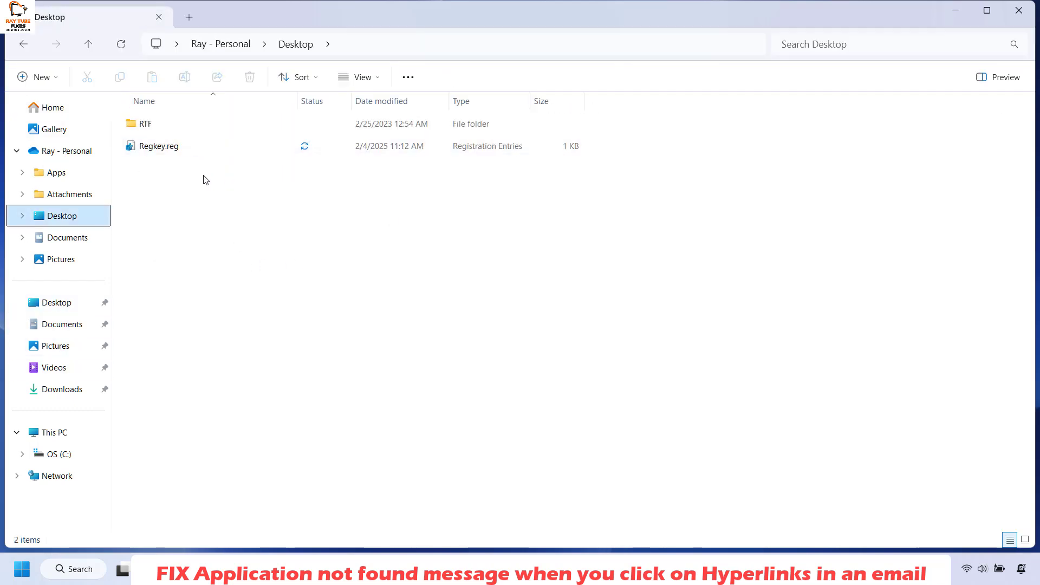
pyautogui.click(158, 147)
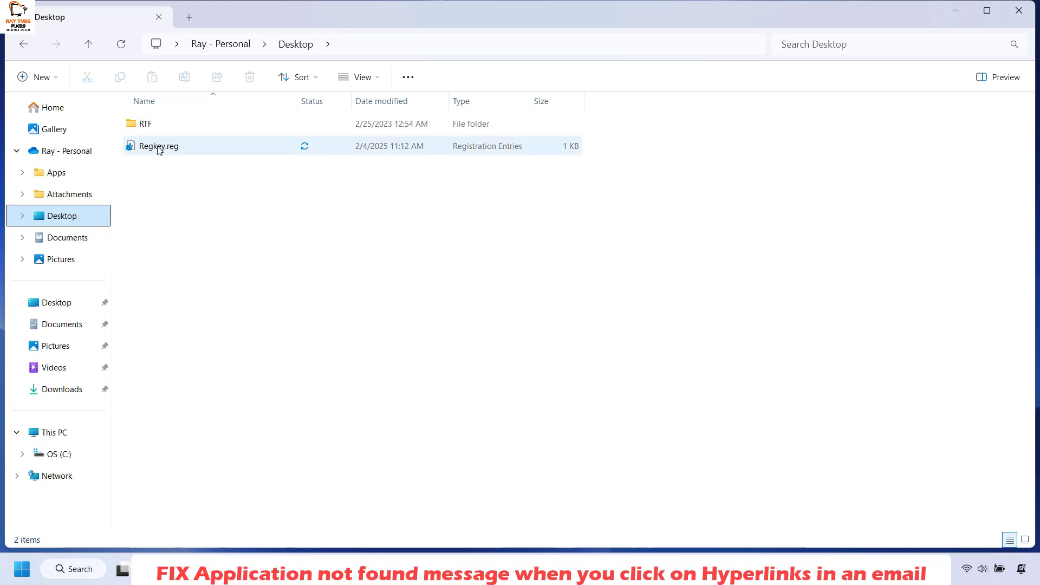
pyautogui.click(158, 146)
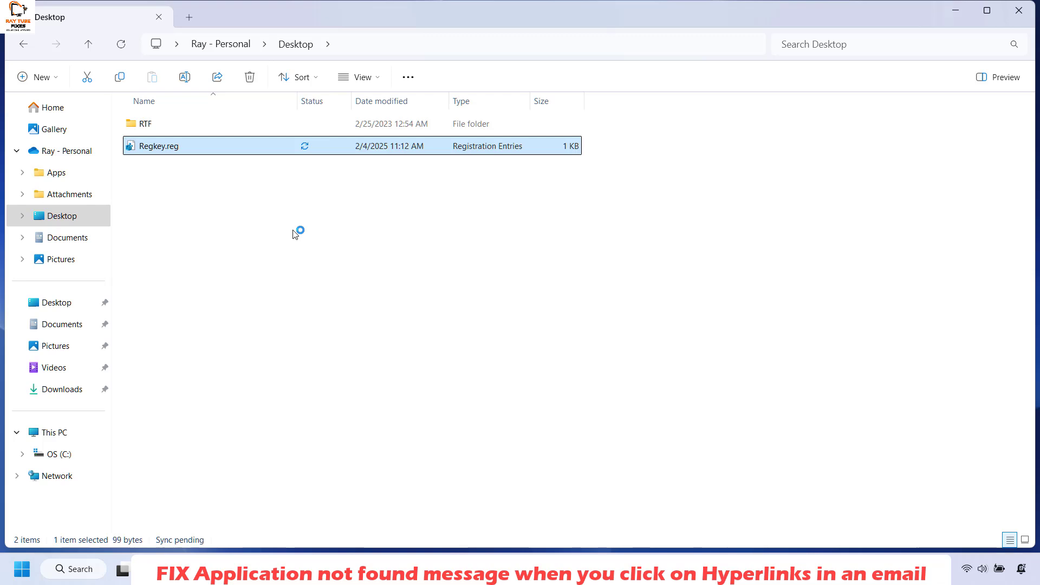
# Run Regkey.reg and confirm Yes to merge its entries into the registry.
pyautogui.doubleClick(159, 146)
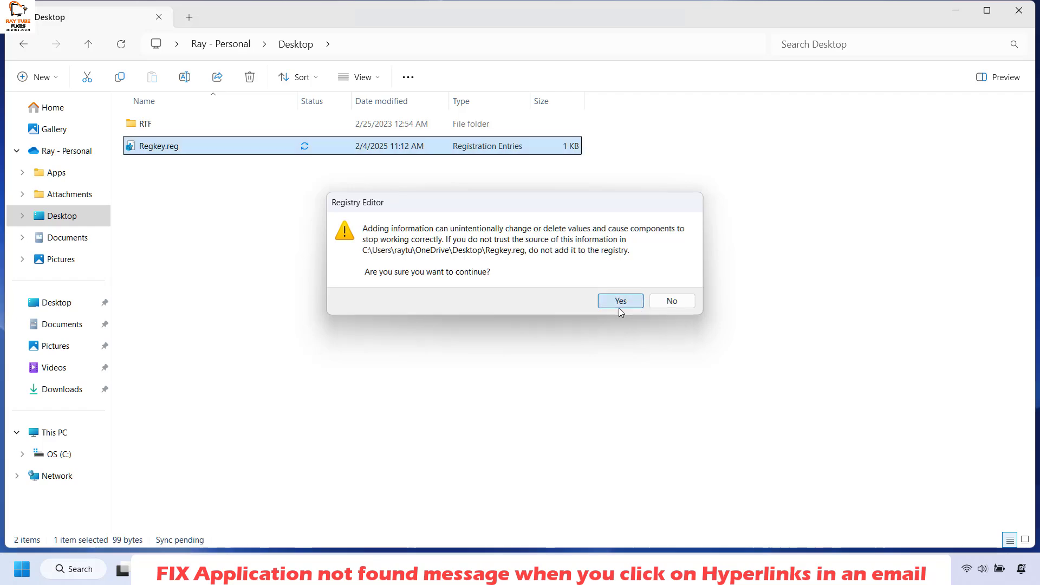
pyautogui.click(619, 301)
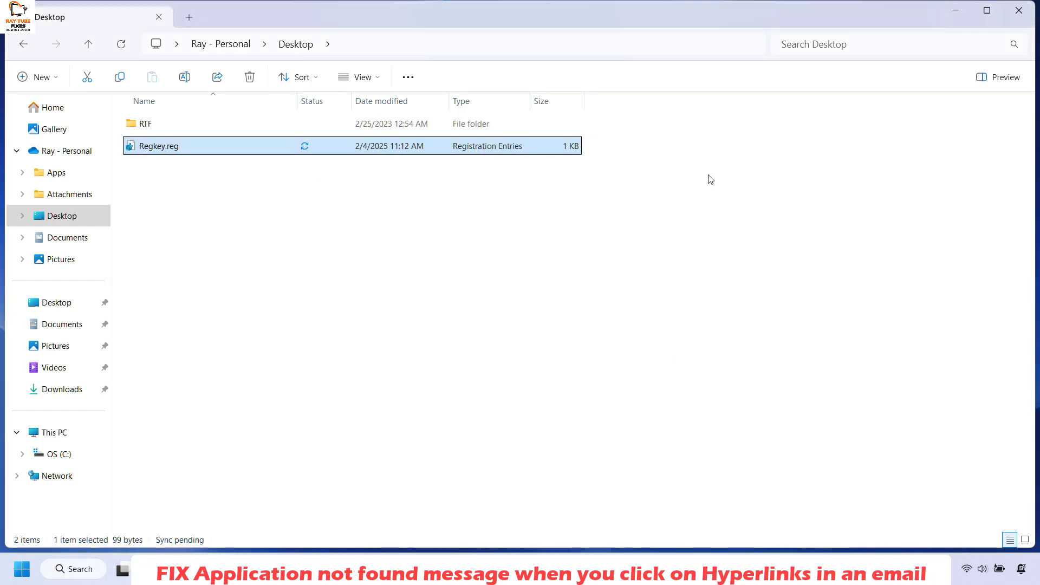